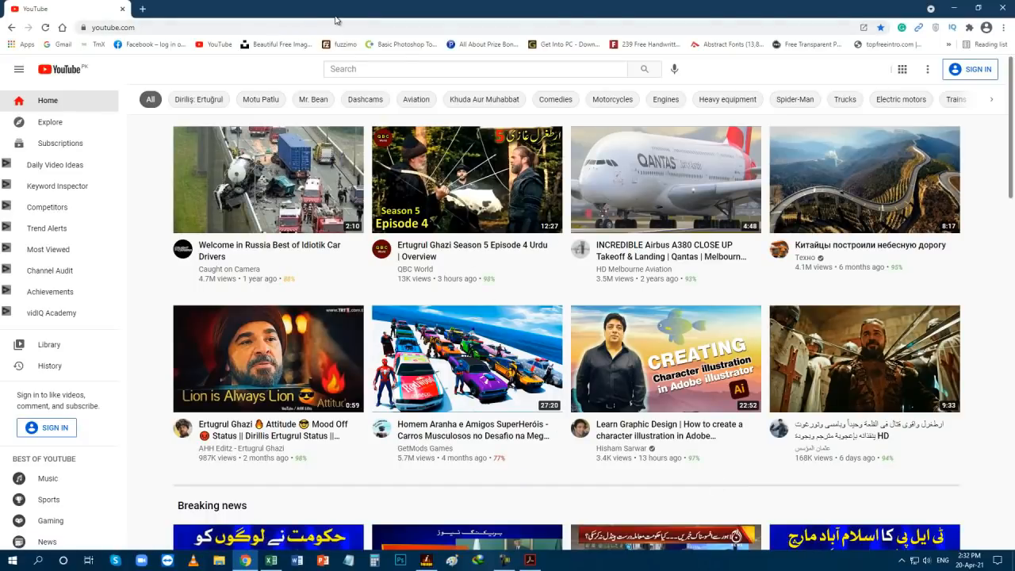
mouse_move(263, 65)
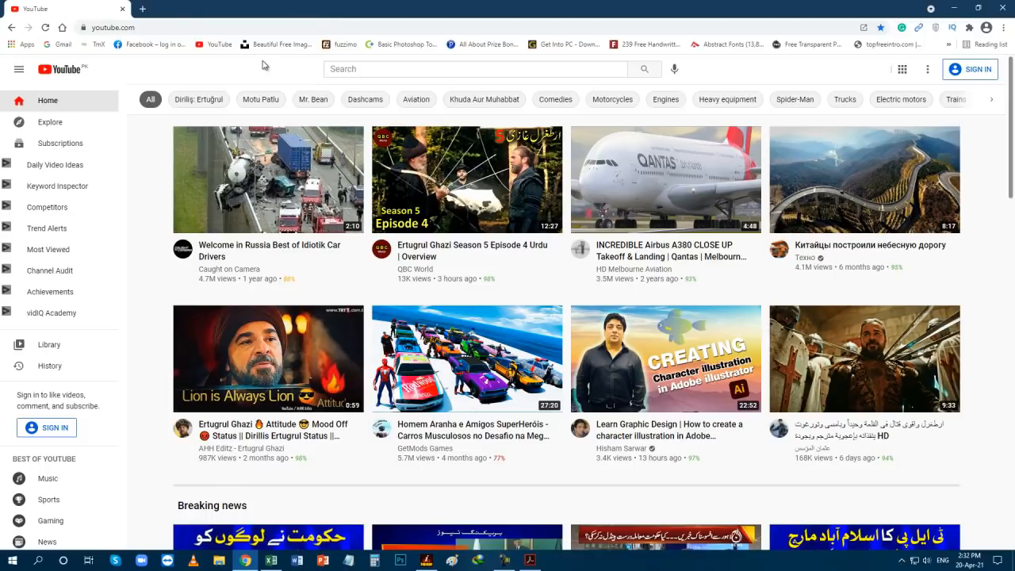
mouse_move(265, 66)
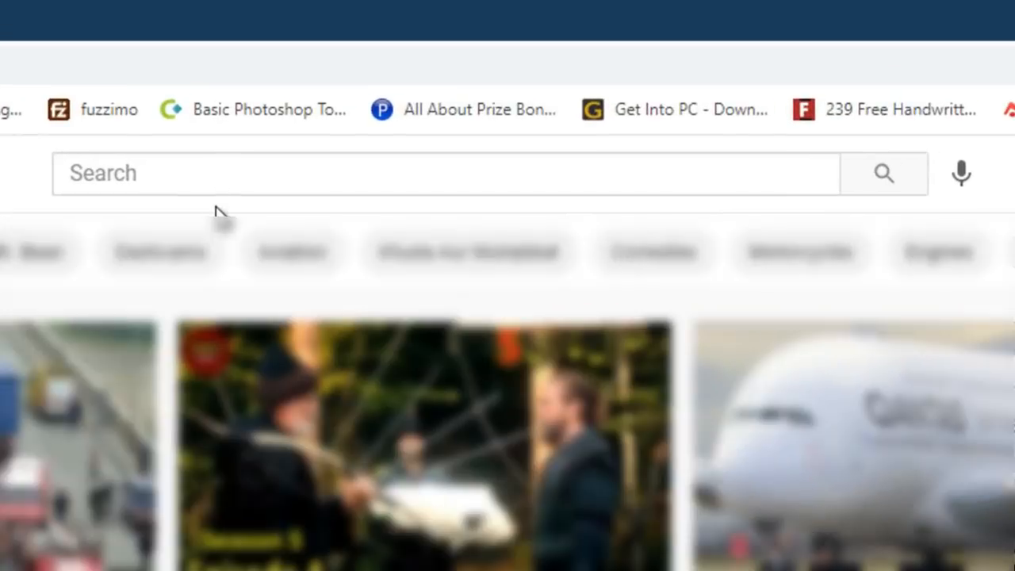
- Enter "ansari pro" in the YouTube search box
click(444, 173)
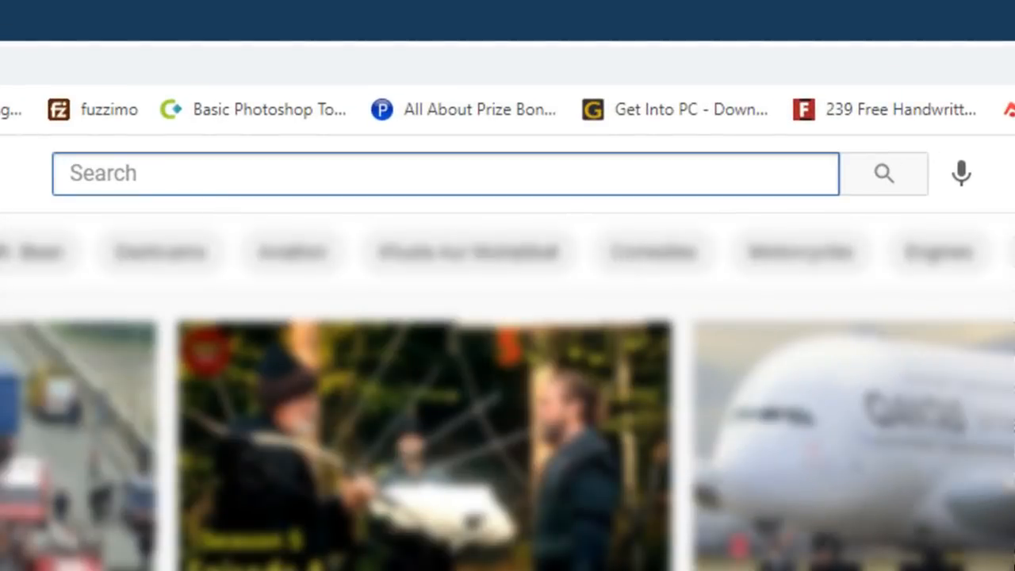
text(ansari pr)
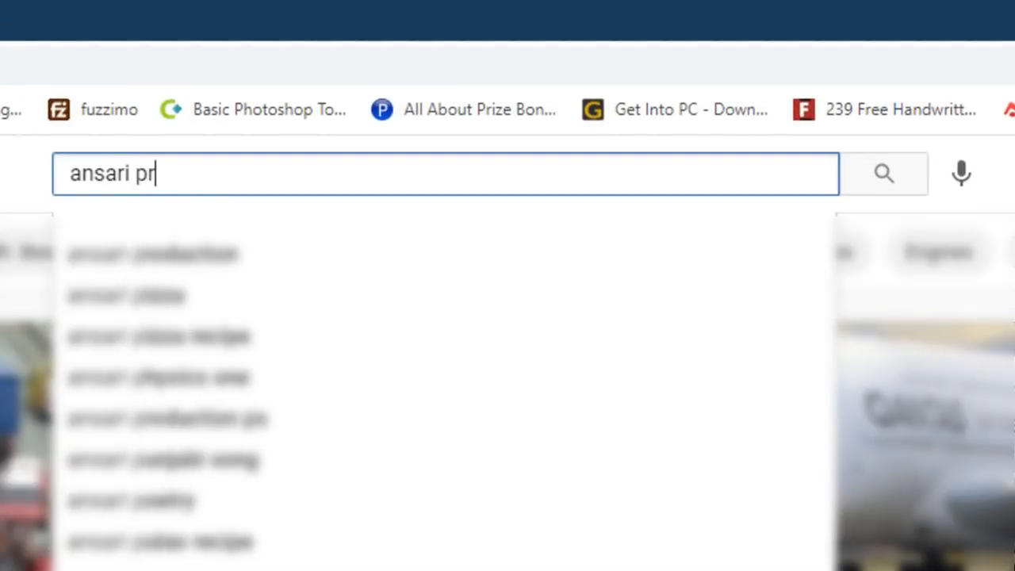
text(o)
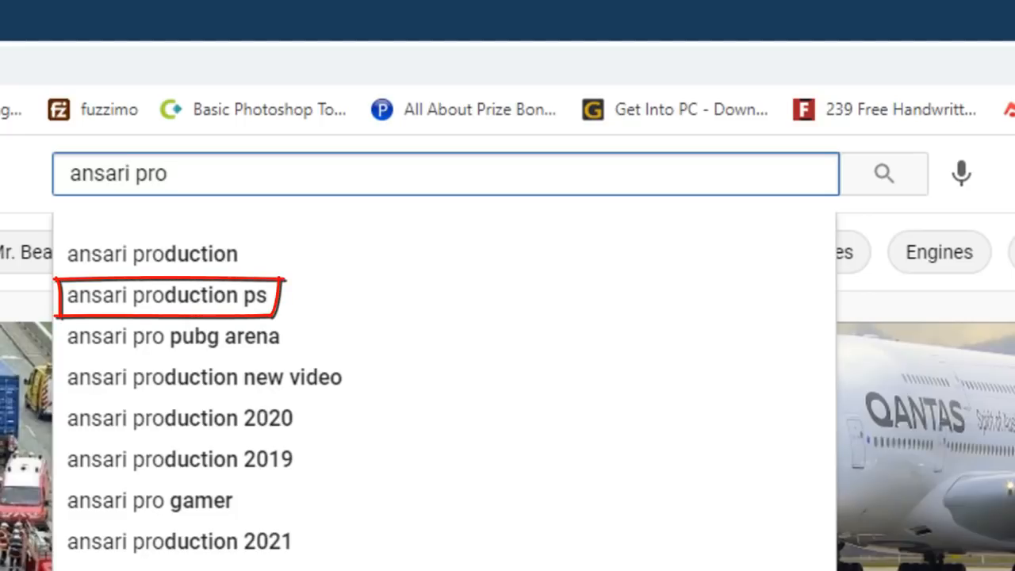
mouse_move(254, 309)
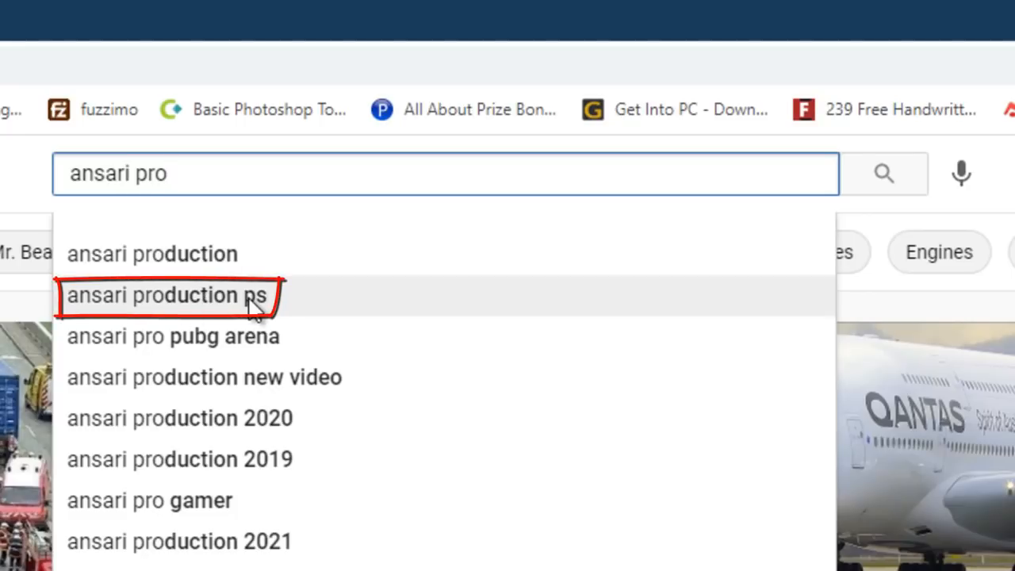
- Search "ansari production ps" and scroll the results to the Ansari Production PS channel
click(165, 295)
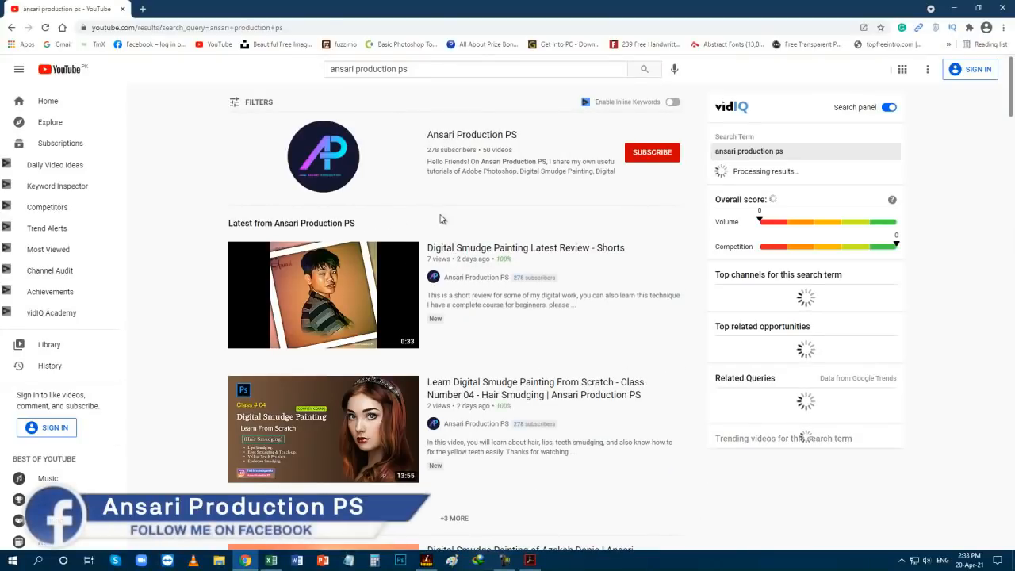
scroll(down, 3)
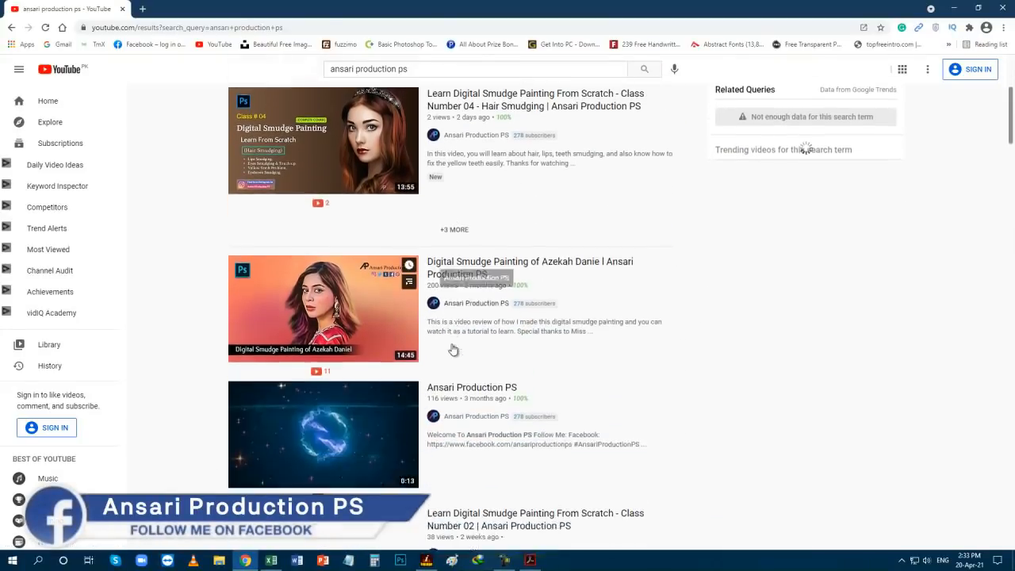
scroll(down, 3)
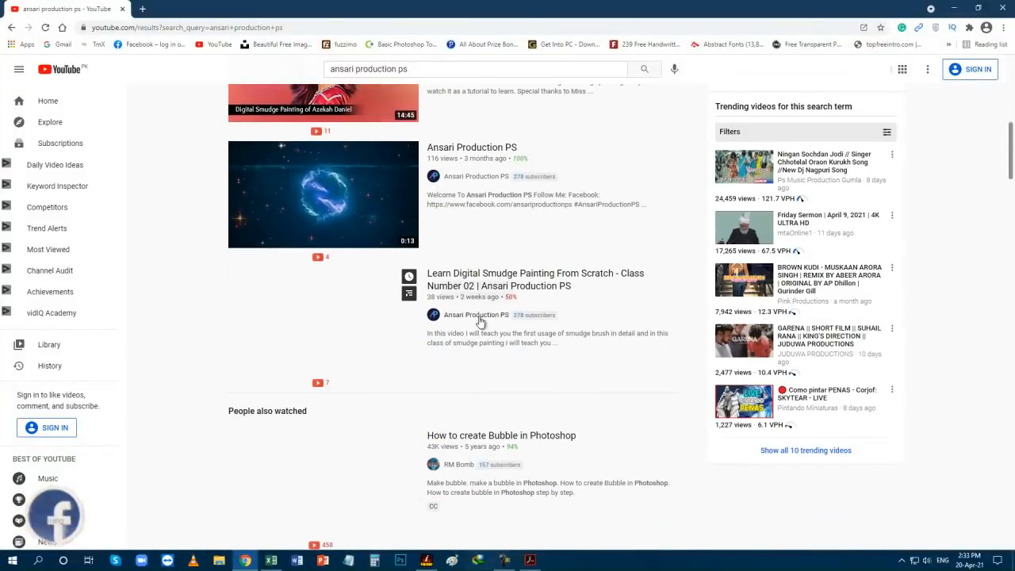
scroll(down, 3)
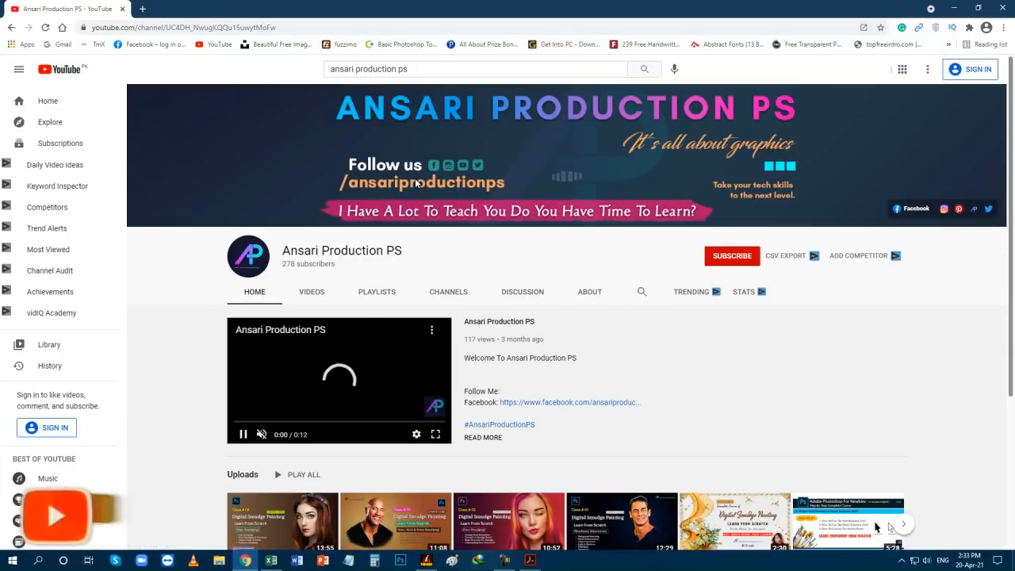
- Open the Learn Digital Smudge Painting From Scratch (Complete Course) playlist from the channel's playlists
click(376, 291)
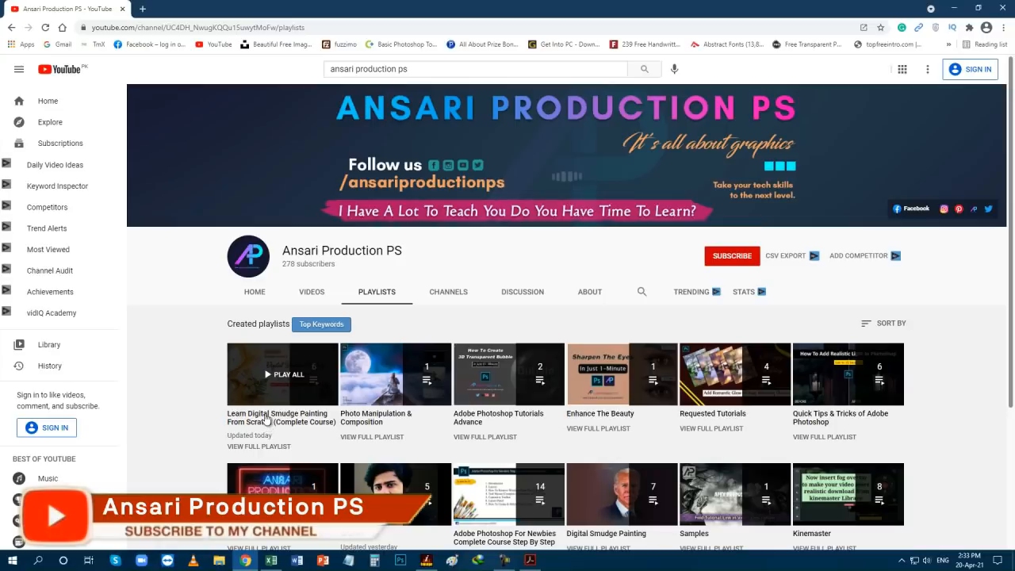
click(281, 375)
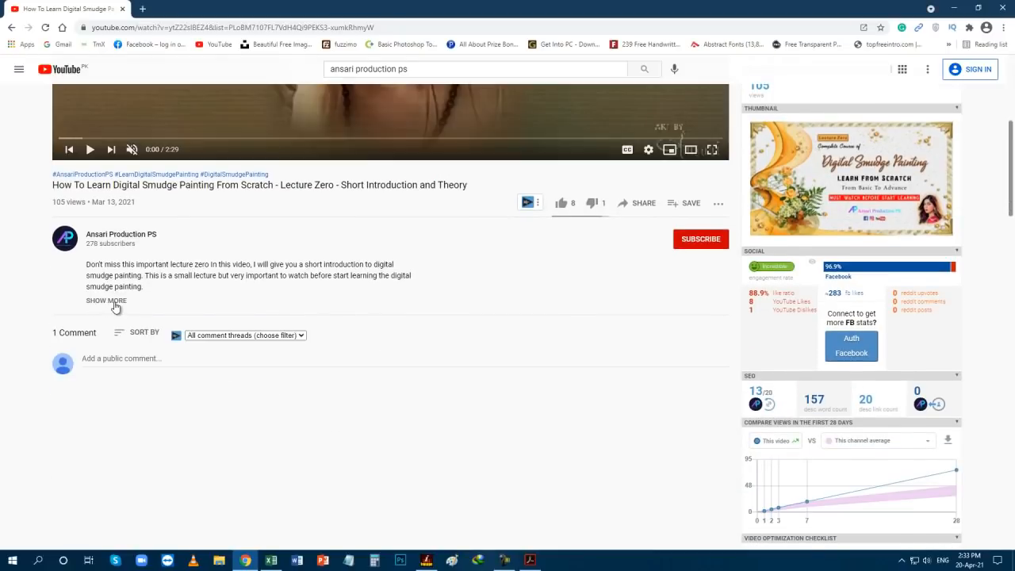
- Expand the Lecture Zero description and follow the Link 01 smudge brush URL
click(105, 300)
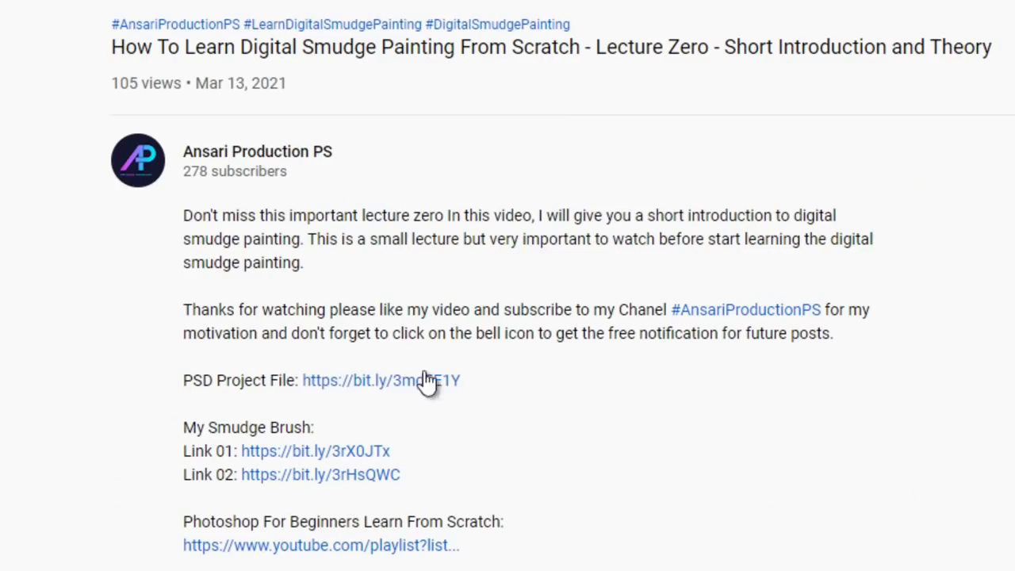
mouse_move(422, 396)
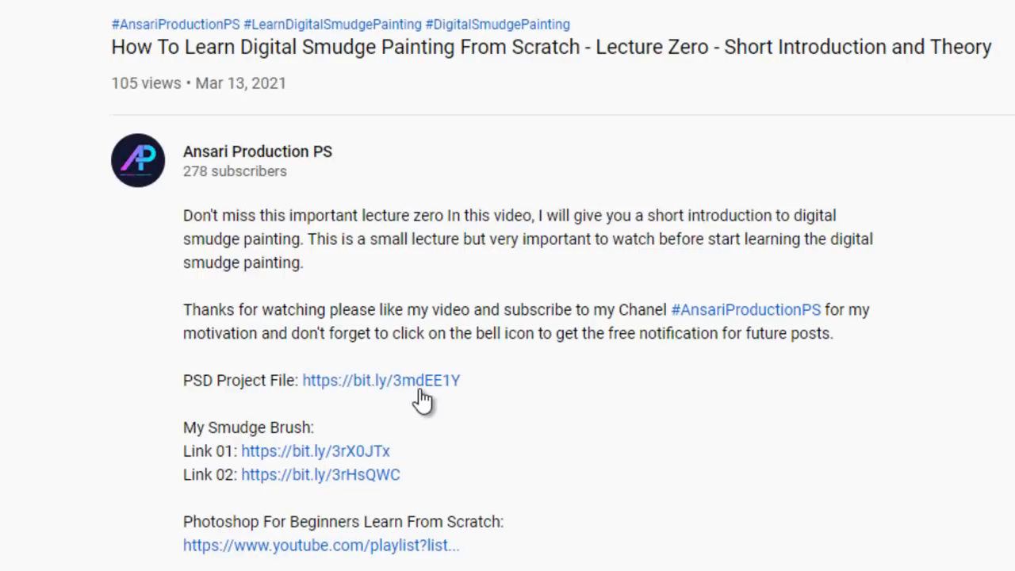
mouse_move(272, 464)
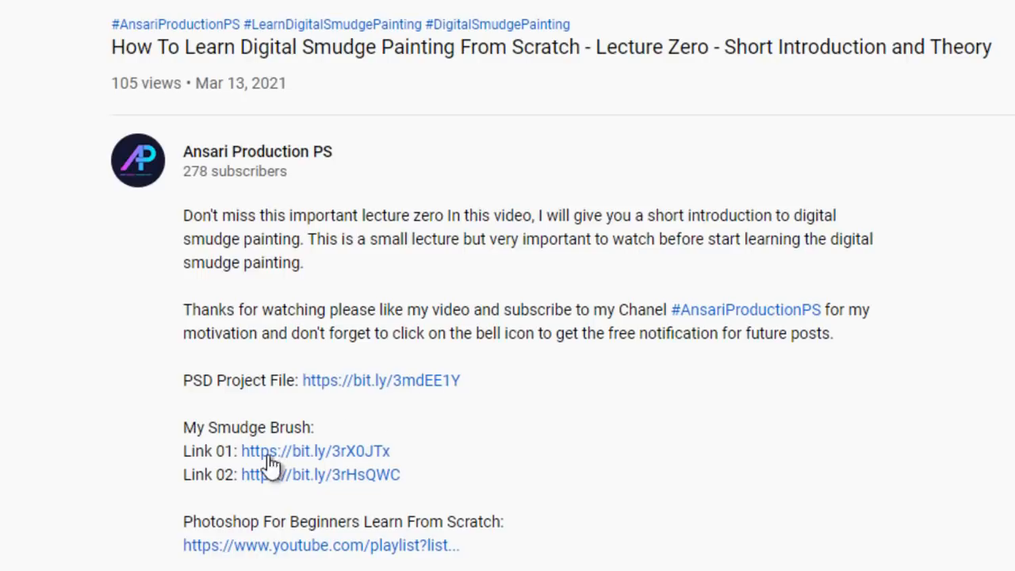
mouse_move(412, 485)
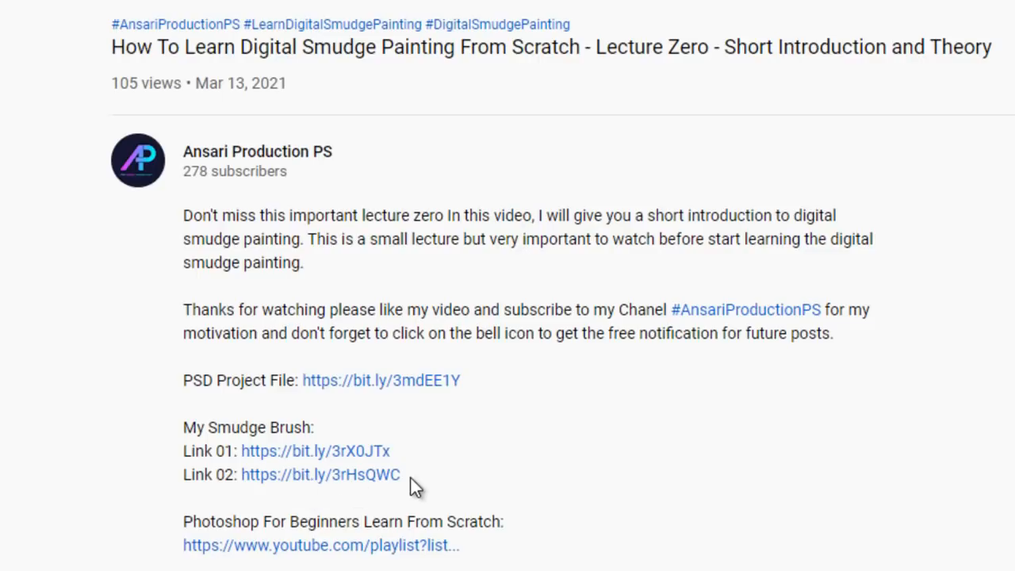
mouse_move(345, 460)
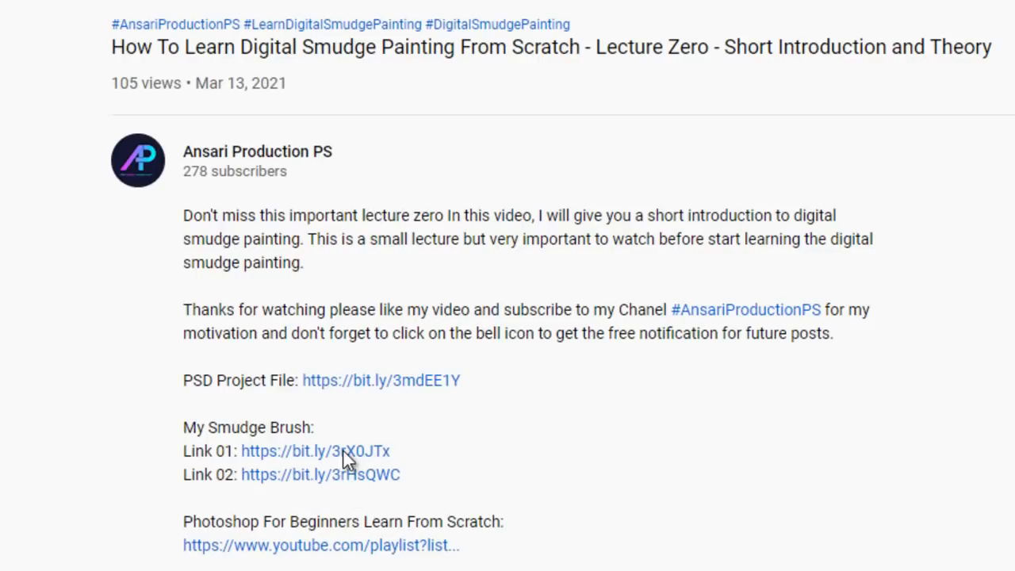
click(315, 450)
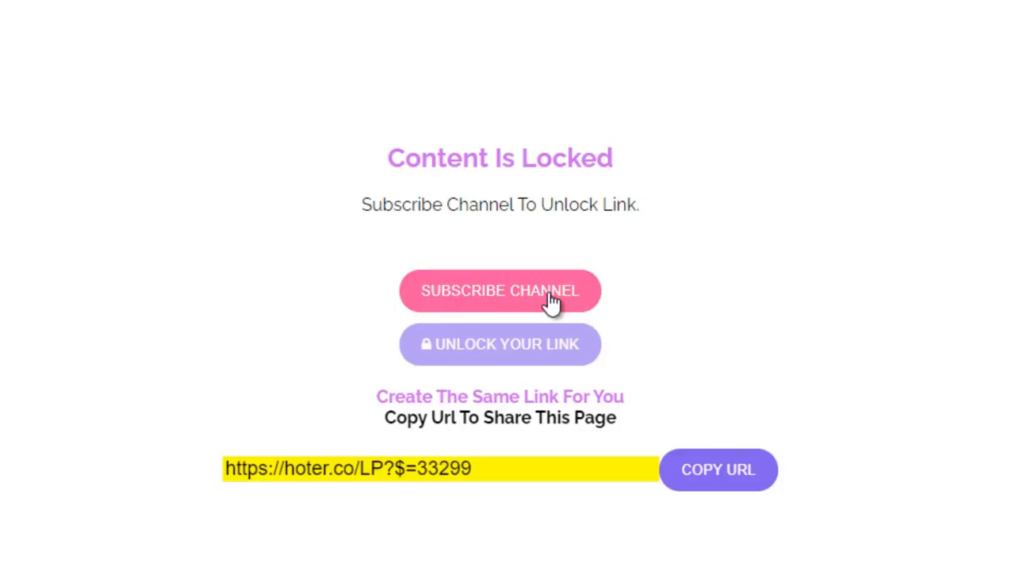
- Subscribe to Ansari Production PS, confirming the prompt and choosing an account
click(500, 290)
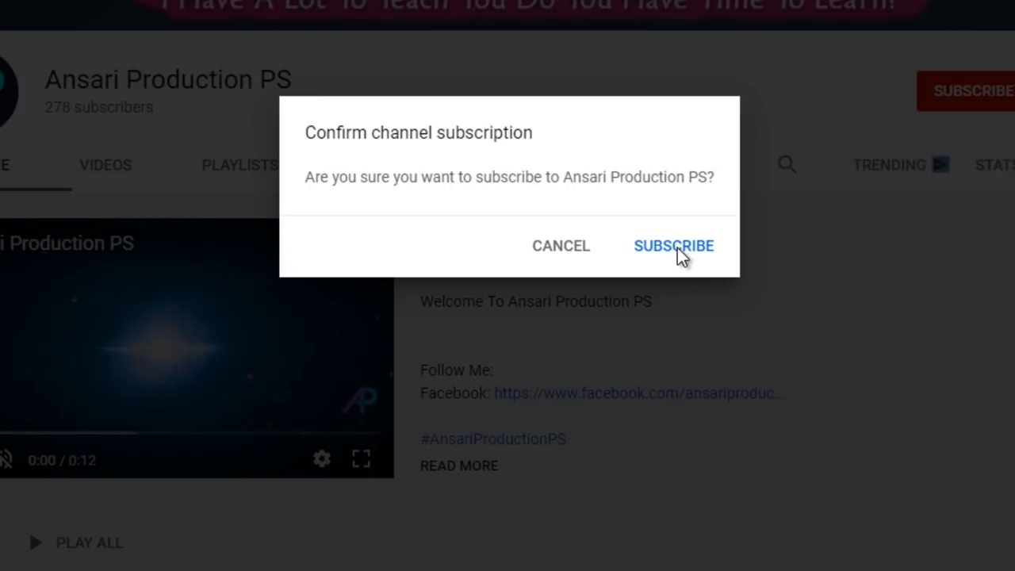
click(673, 245)
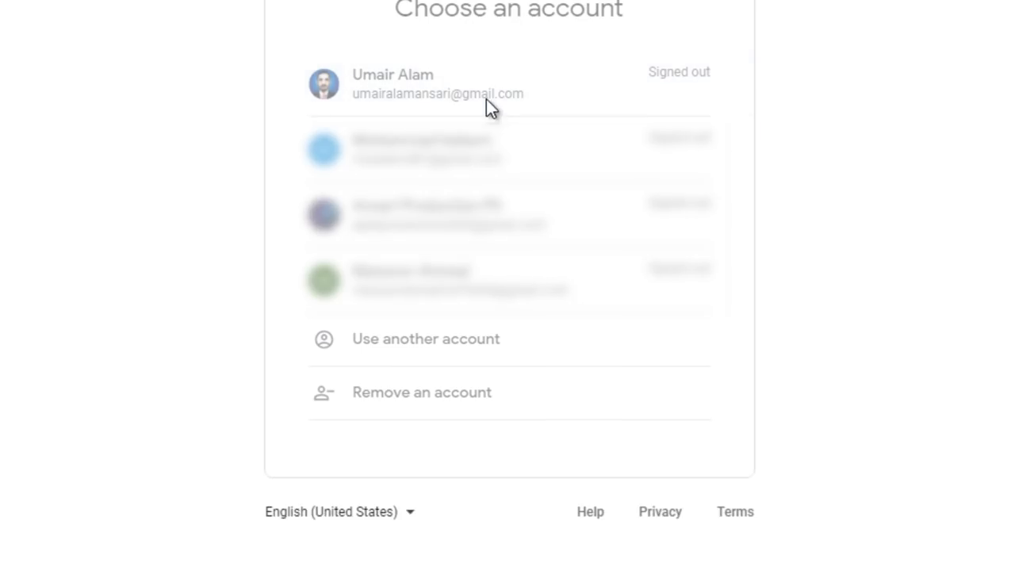
click(392, 83)
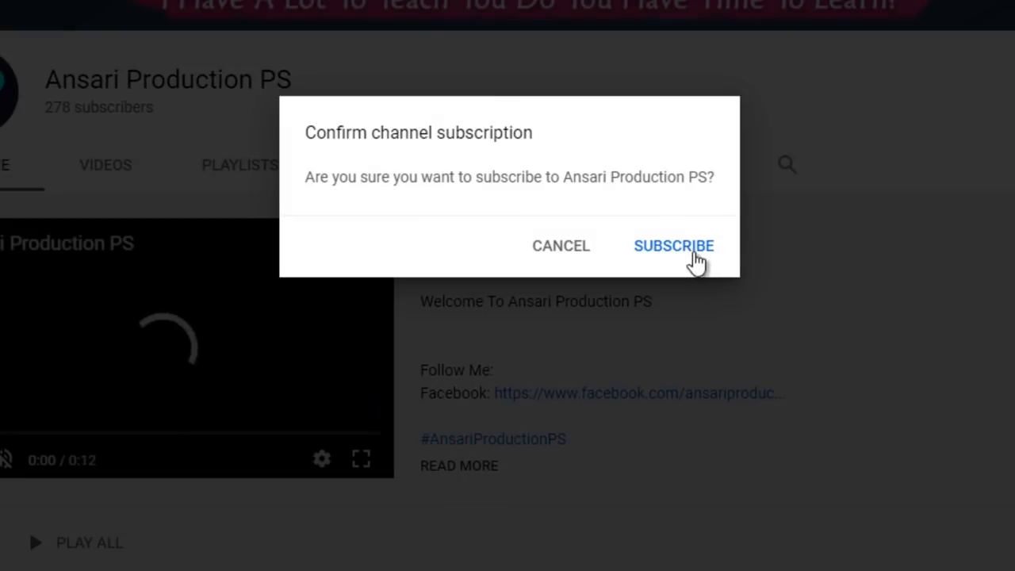
click(673, 245)
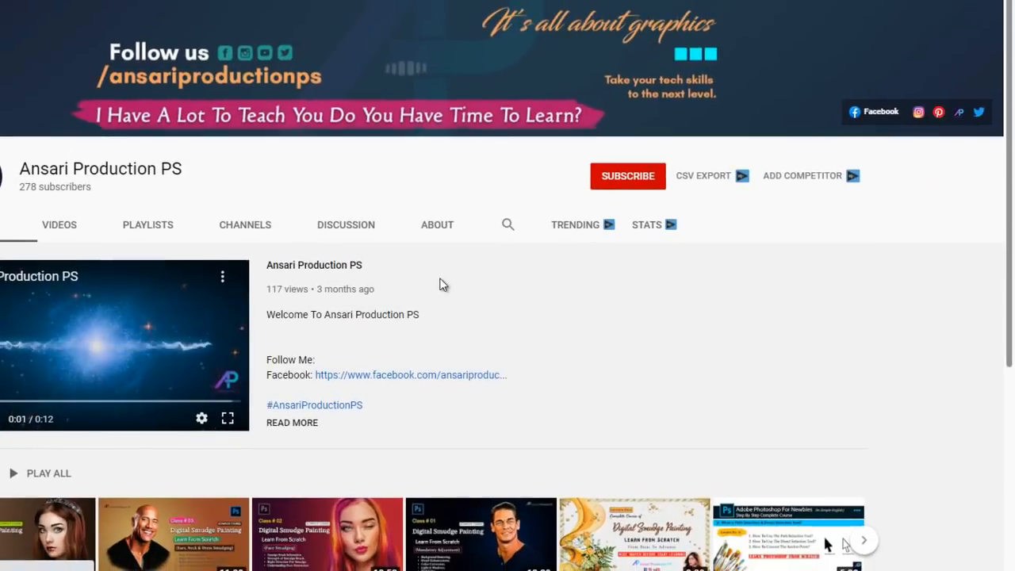
click(627, 176)
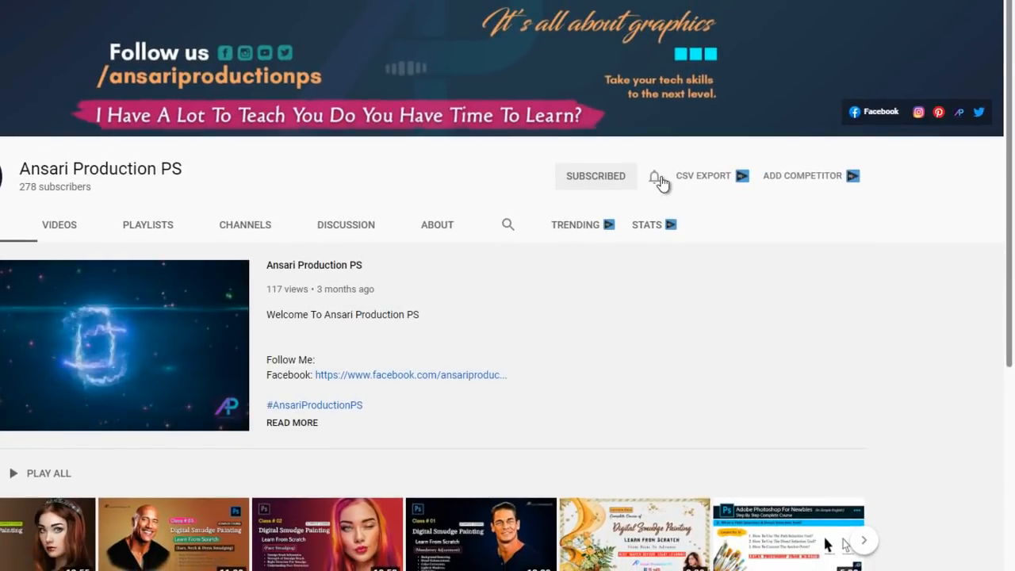
mouse_move(672, 214)
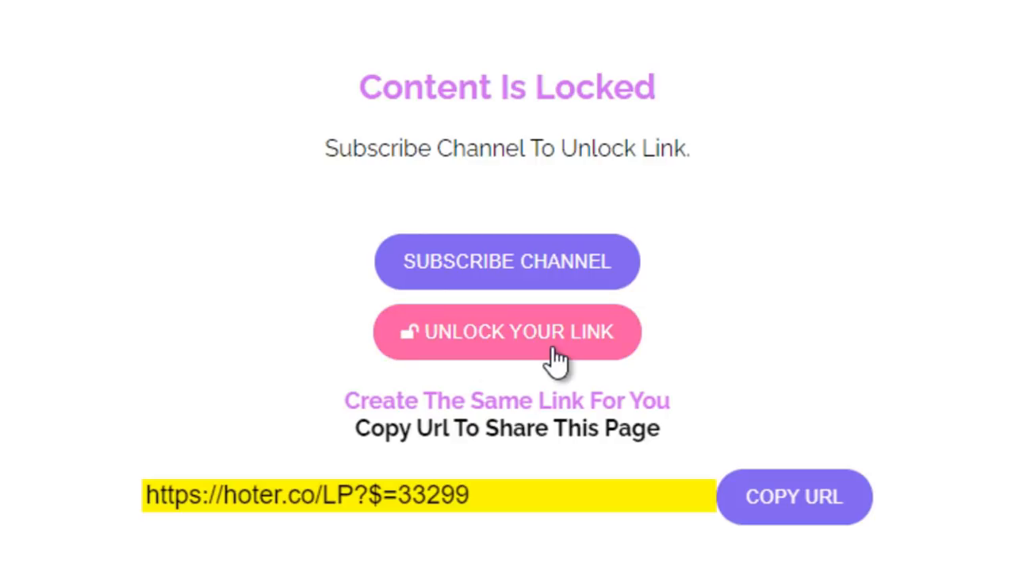
- Unlock the link to reach the MediaFire smudge brush download page
click(506, 332)
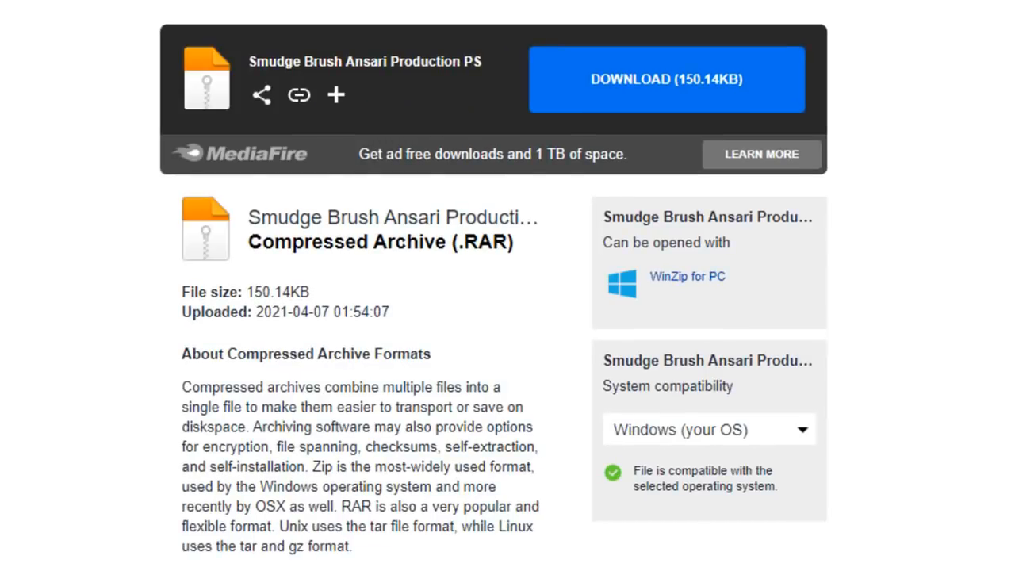
mouse_move(630, 94)
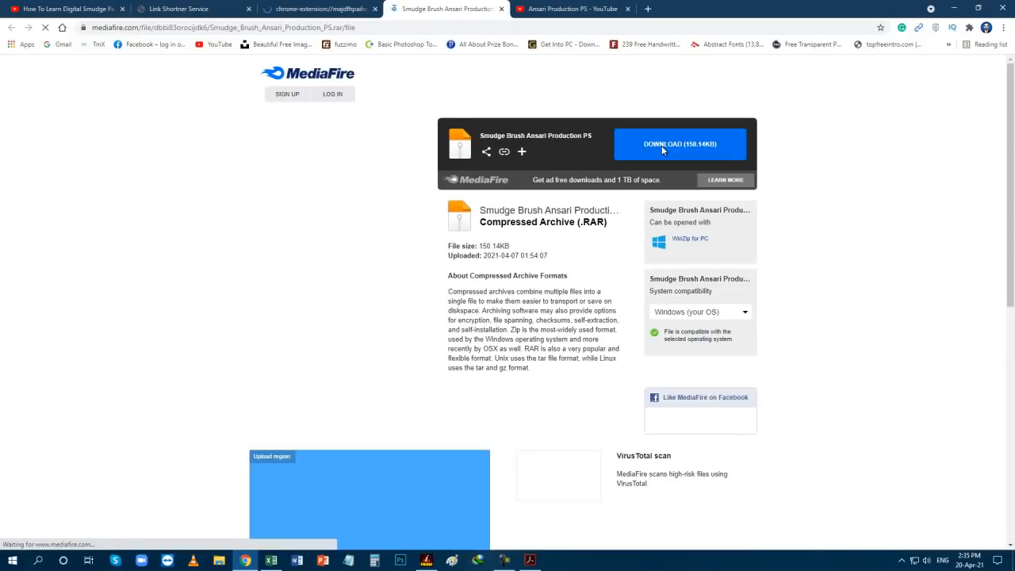
- Download the 150.14KB Smudge Brush Ansari Production PS .rar from MediaFire
click(679, 143)
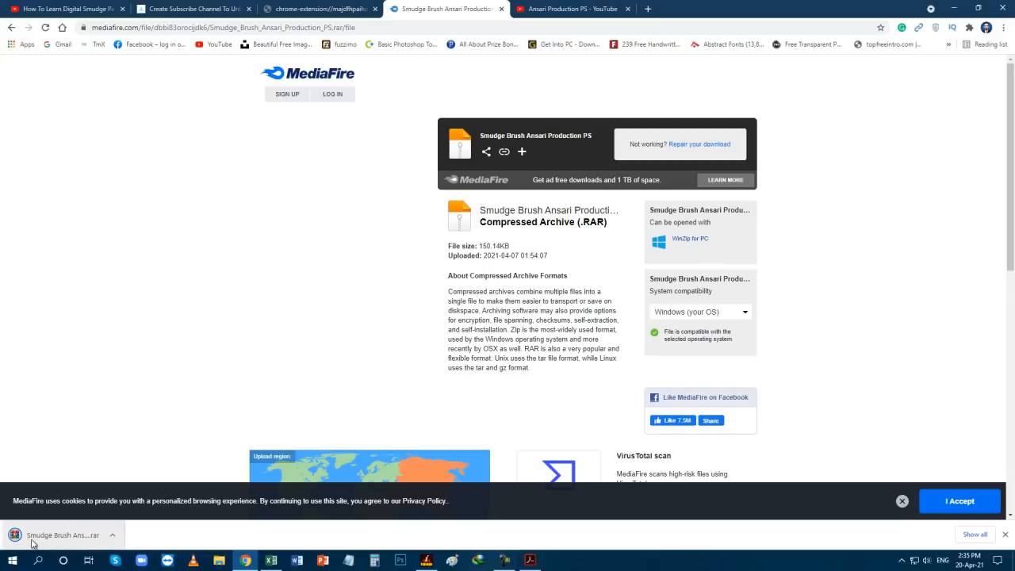
mouse_move(49, 546)
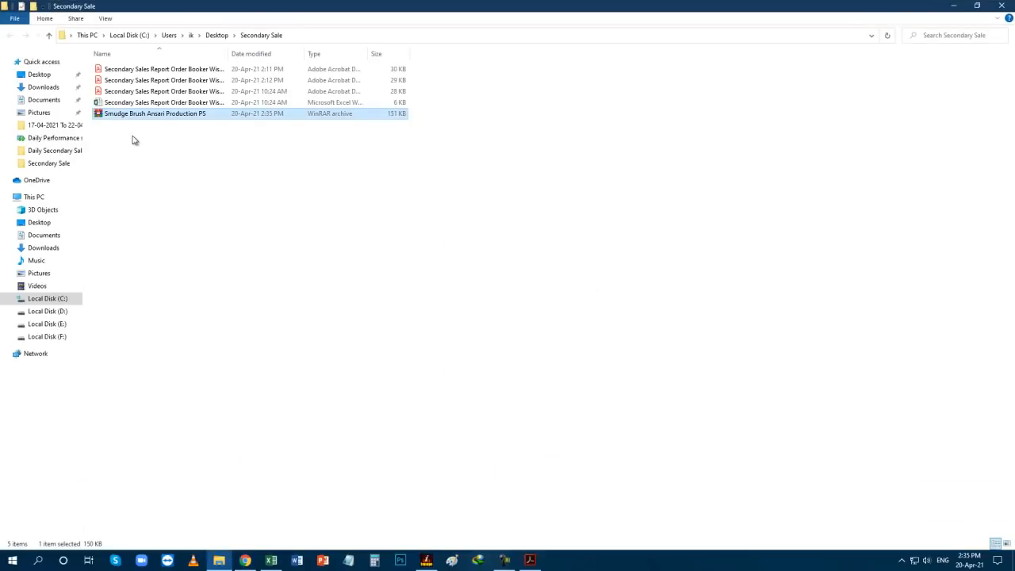
- Extract the archive here and open the resulting Smudge Brush folder
right_click(156, 112)
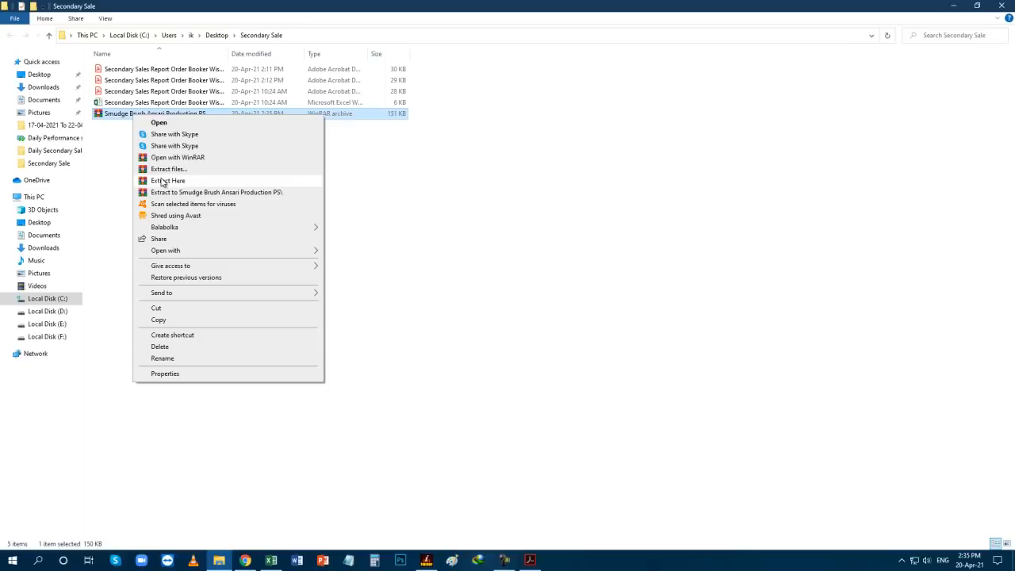
click(167, 180)
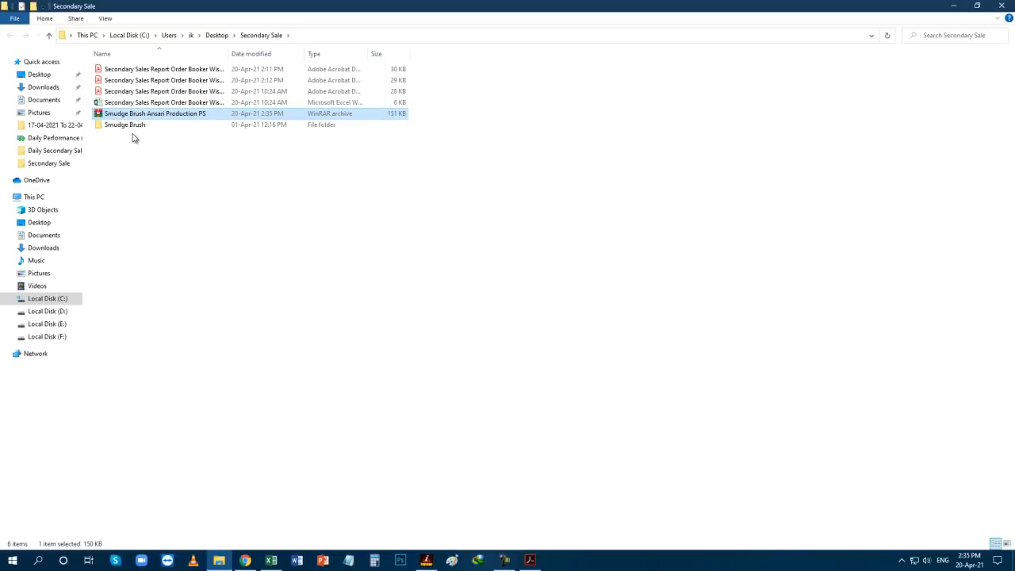
double_click(125, 124)
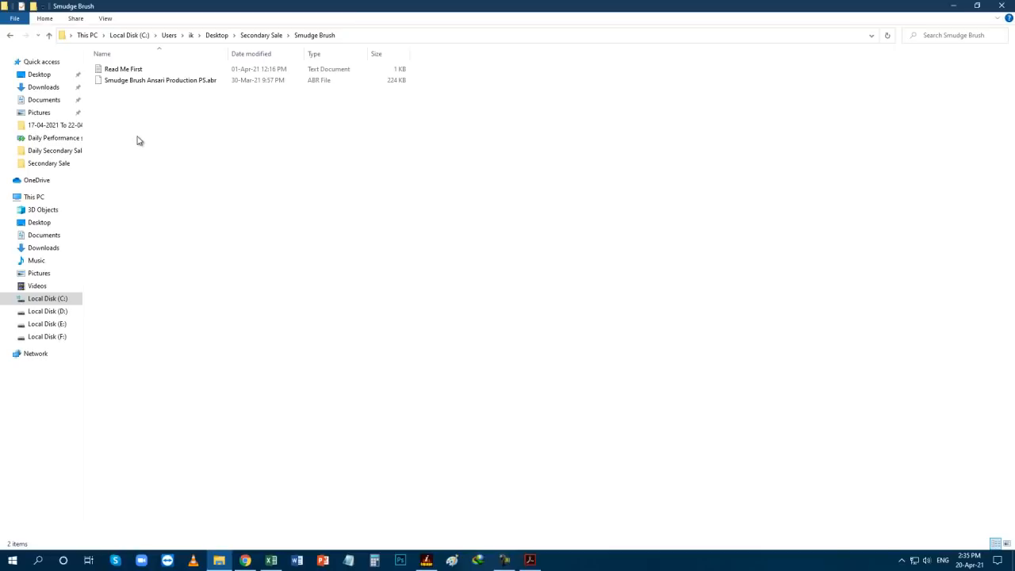
- Fit the file list columns, then select and deselect the .abr brush file
right_click(159, 80)
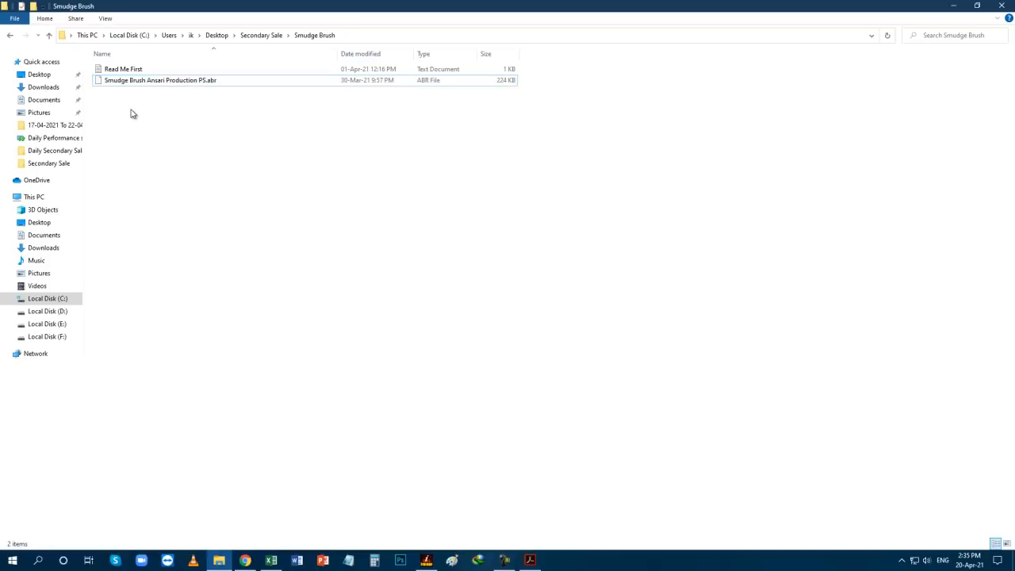
click(159, 80)
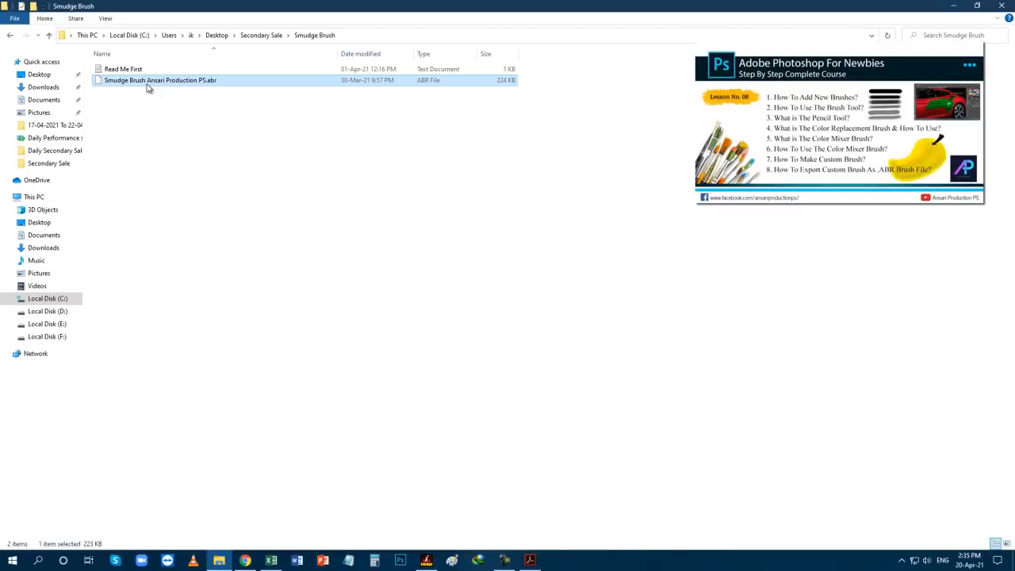
mouse_move(182, 146)
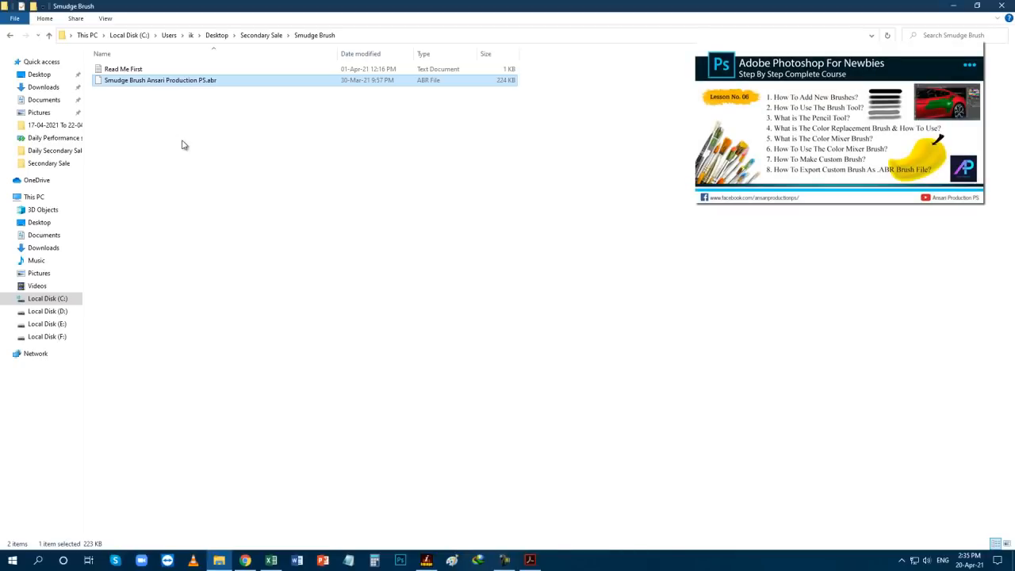
click(199, 157)
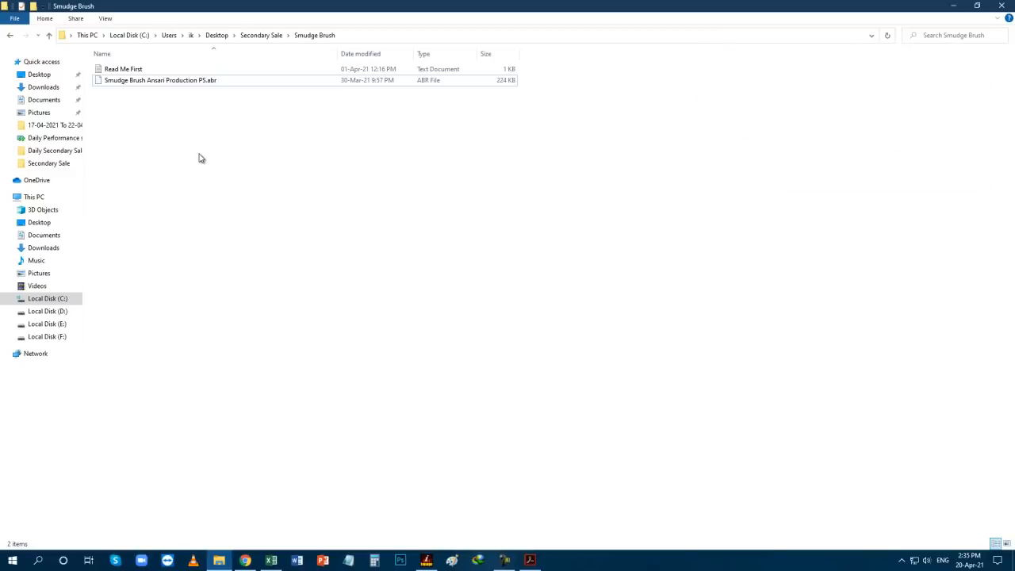